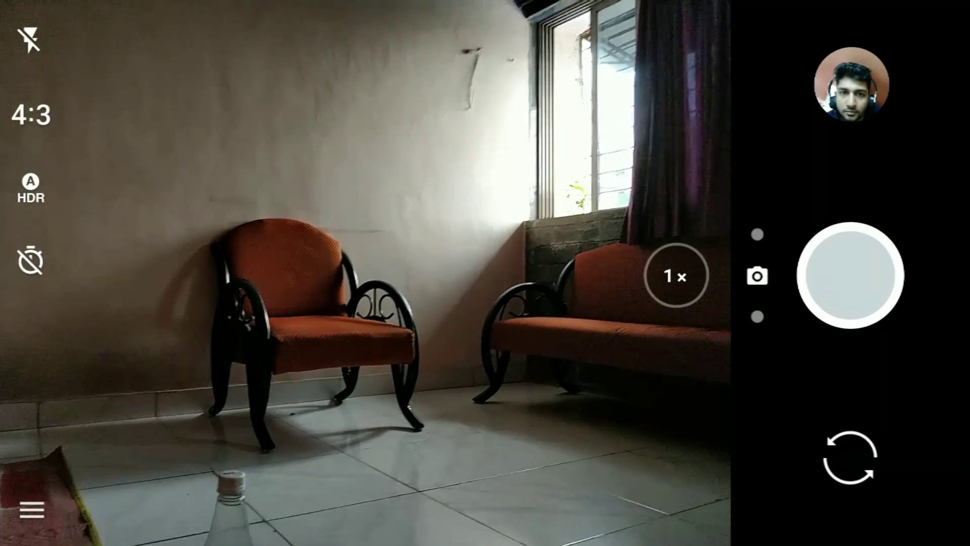
Meter focus on the window area and capture the auto-mode photo of the room with orange chairs.
click(578, 204)
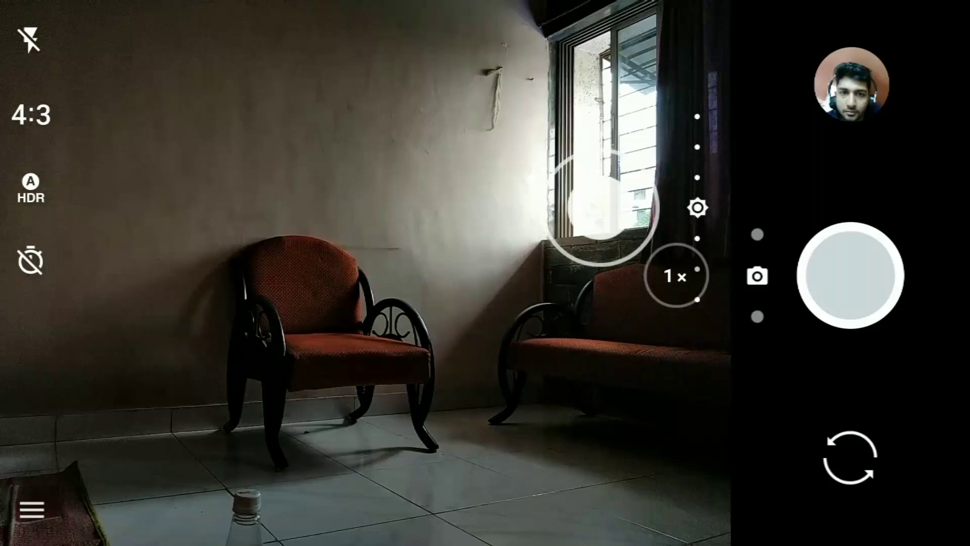
click(260, 495)
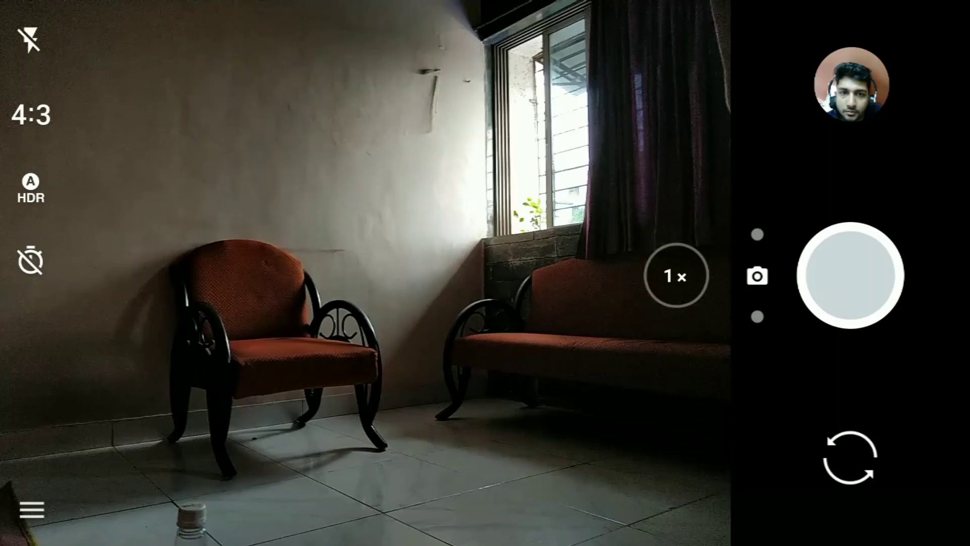
click(852, 275)
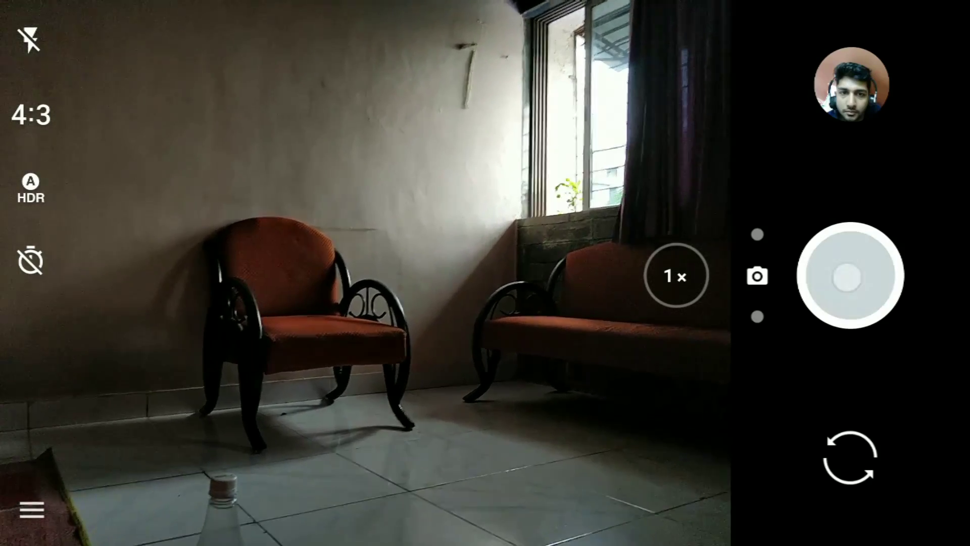
click(853, 275)
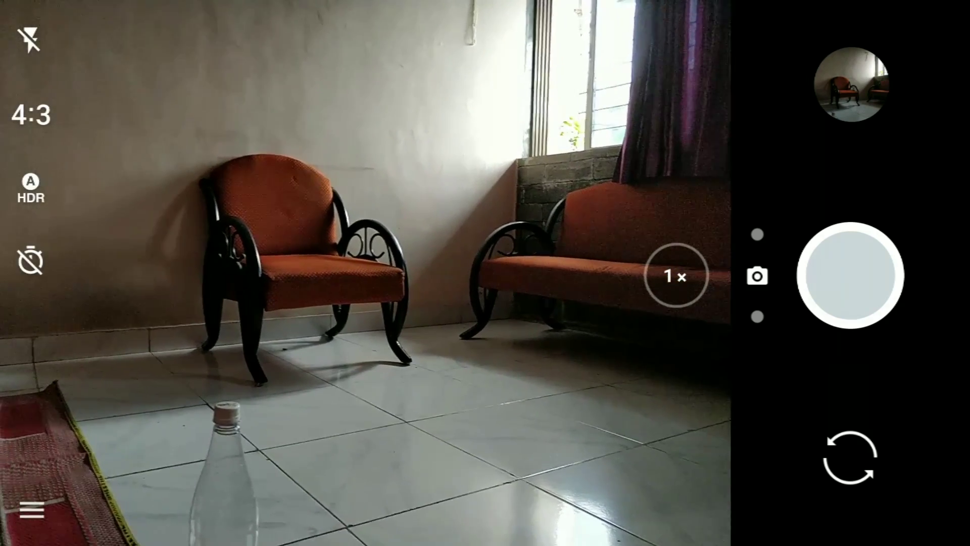
Switch HDR to On, then enter Pro mode with exposure compensation at +1.
click(29, 192)
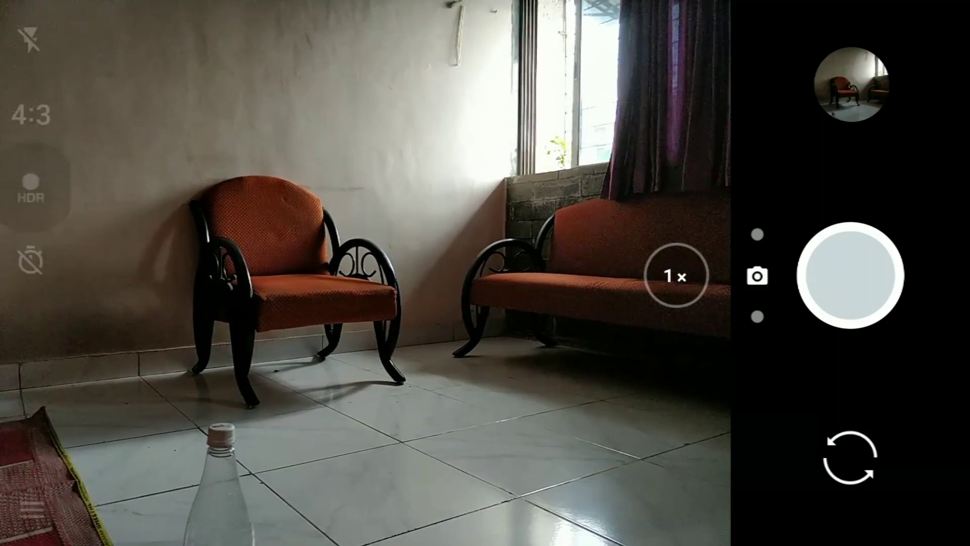
click(30, 191)
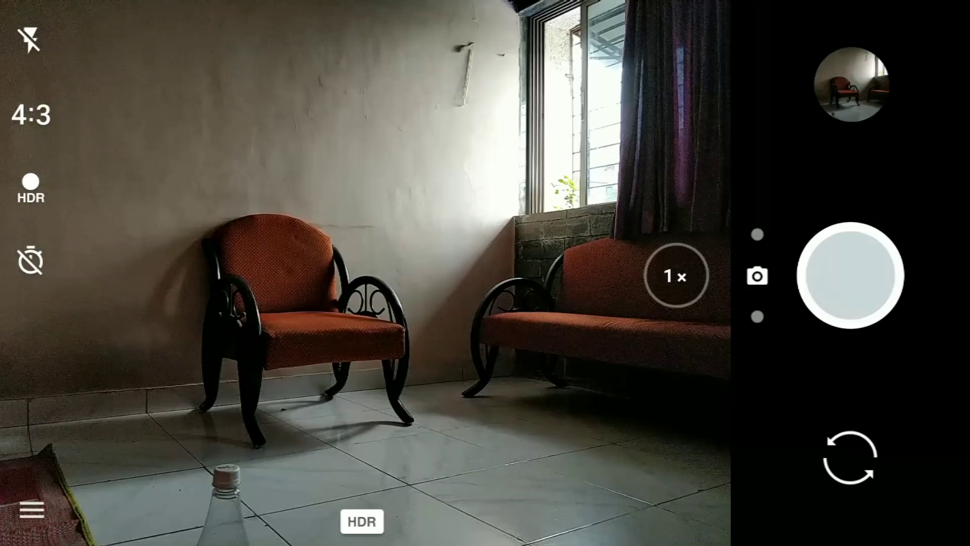
click(845, 275)
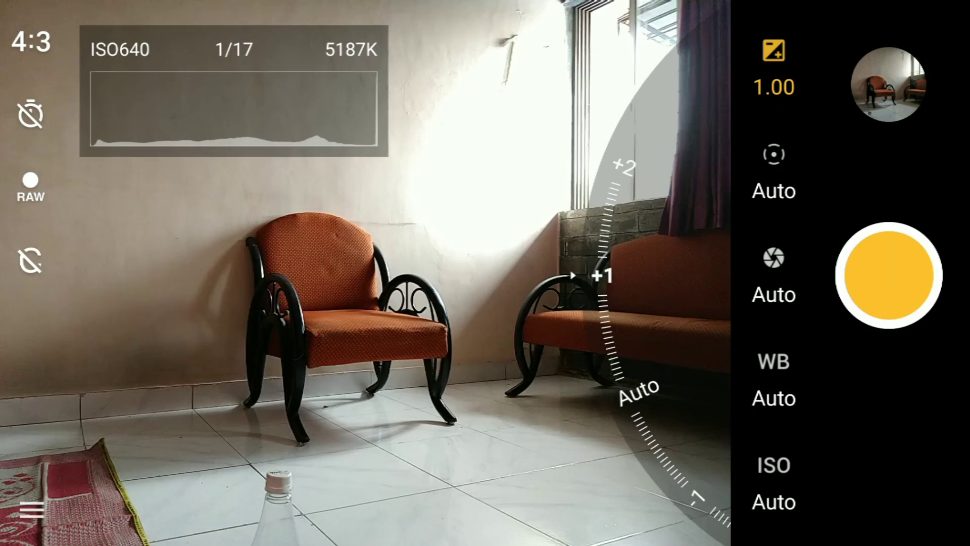
Bring up the Pro-mode shutter speed control to set a 0.8-second exposure.
click(888, 87)
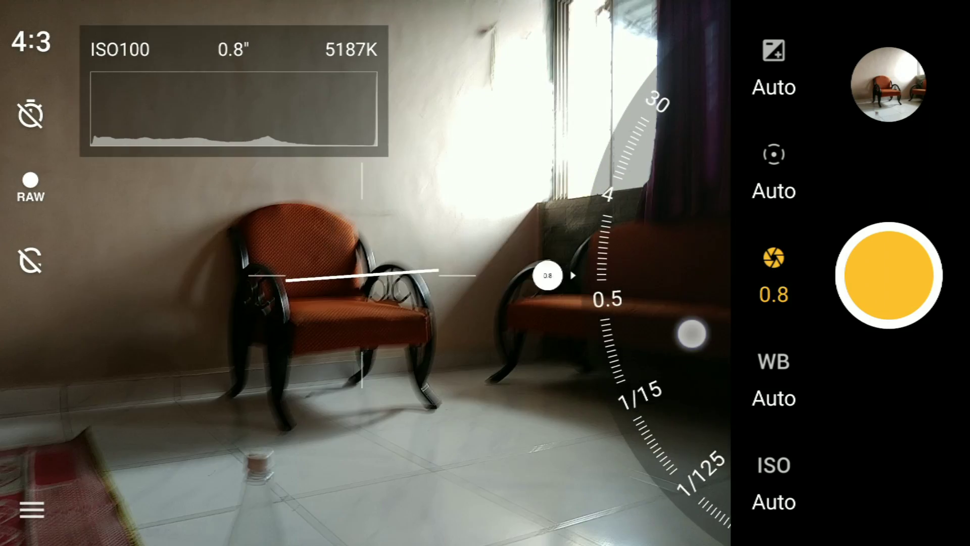
Dial the shutter to 0.5 seconds and fix ISO at 100.
drag(548, 275, 510, 275)
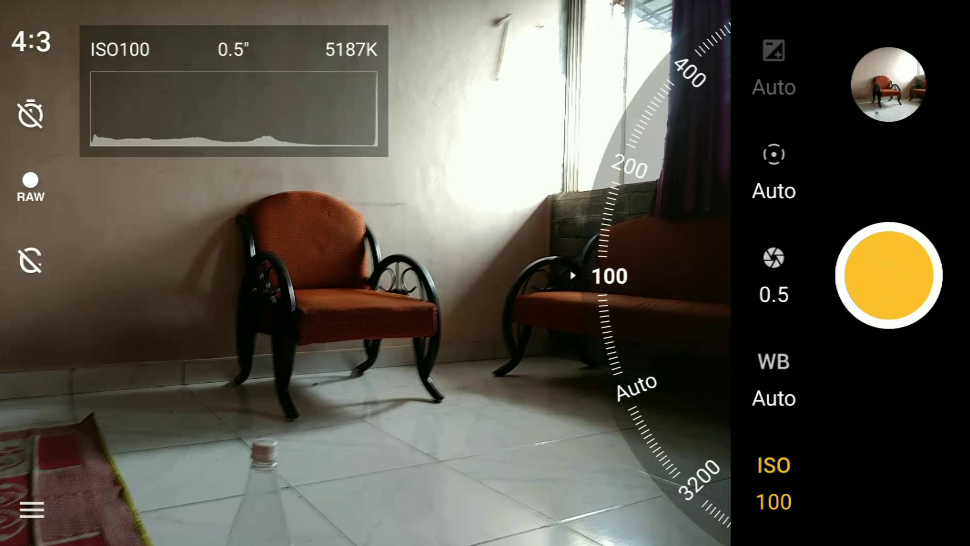
click(890, 276)
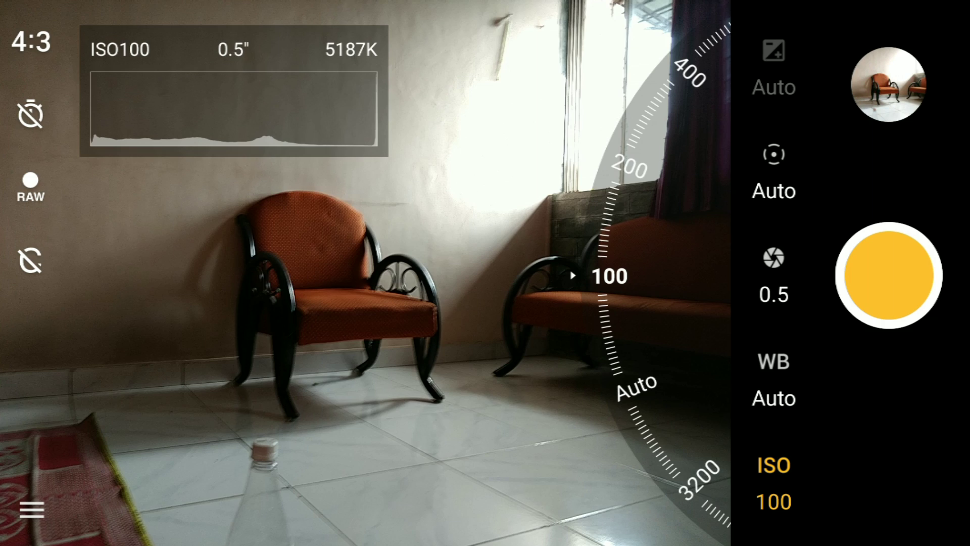
click(890, 275)
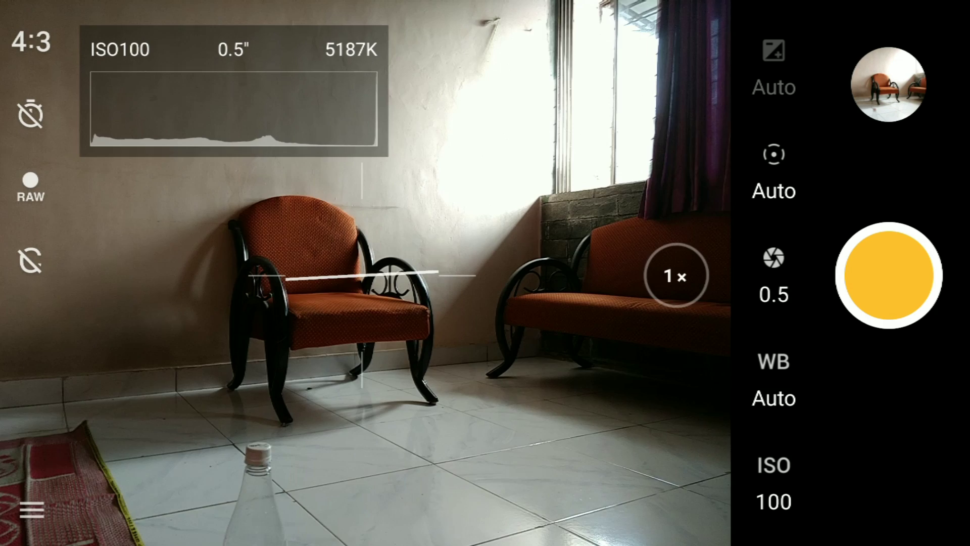
Reset shutter speed and ISO to Auto and bring exposure compensation back to +1.
click(773, 258)
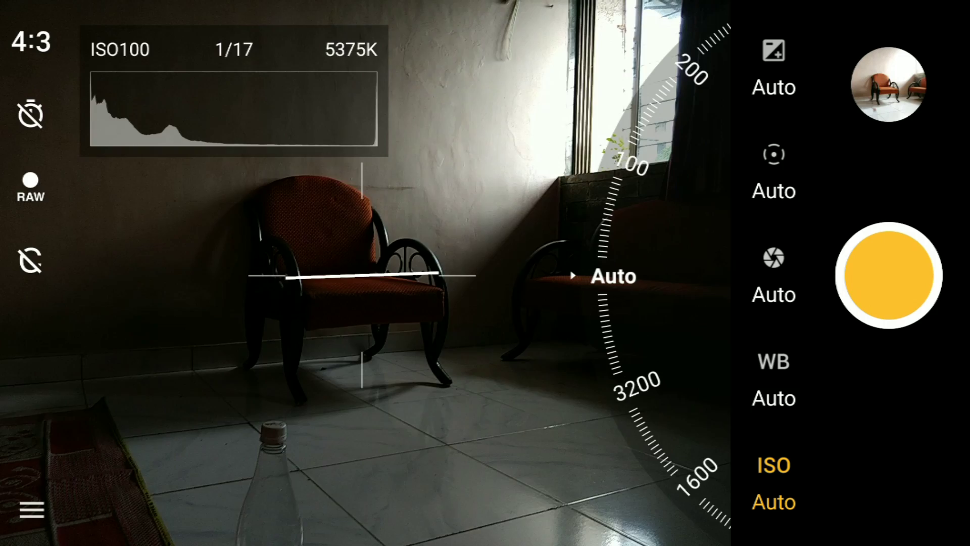
click(517, 452)
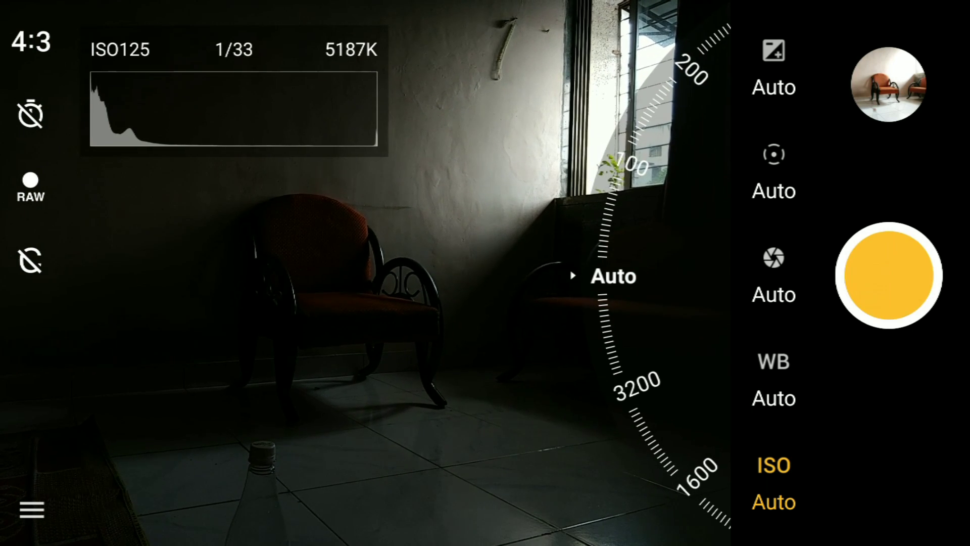
click(890, 275)
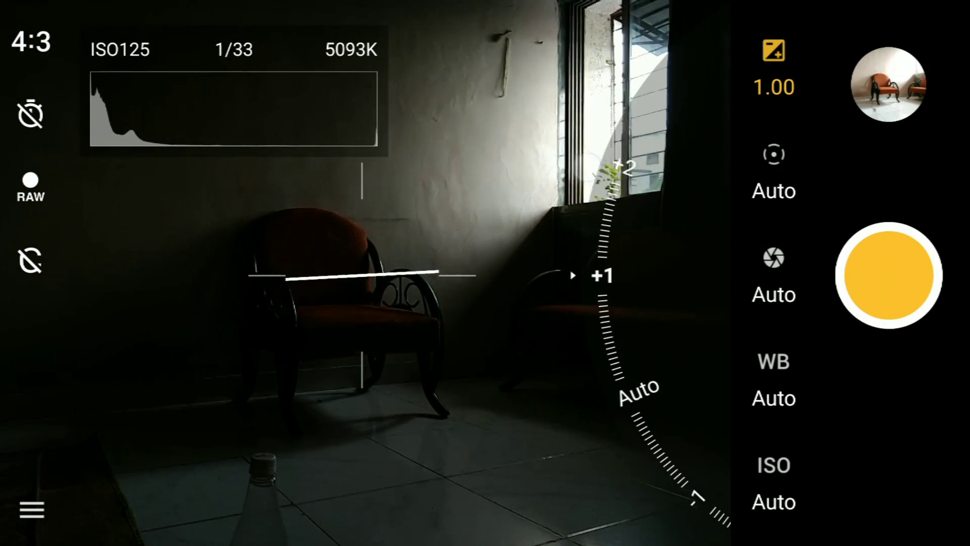
Meter on the bright window and capture a Pro-mode photo at +1 compensation.
click(408, 233)
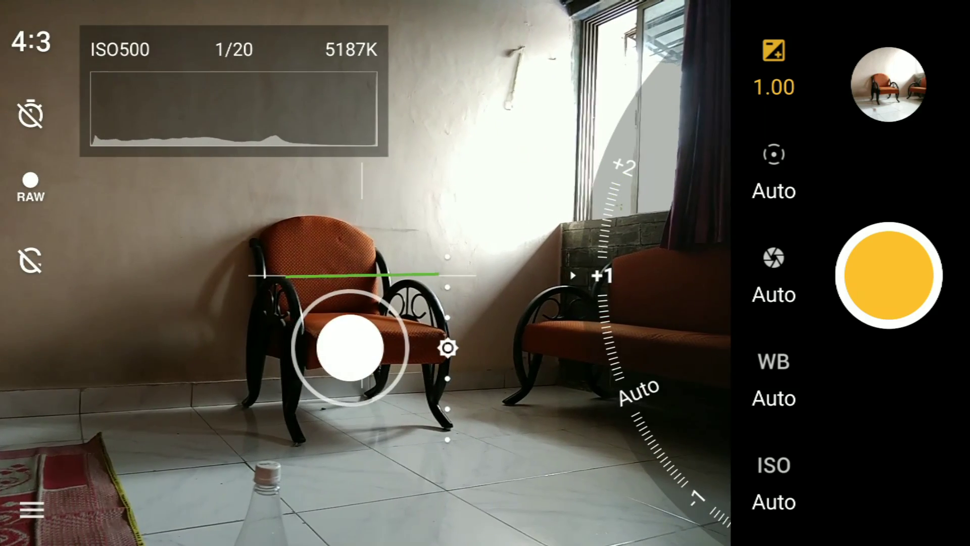
drag(349, 347, 536, 74)
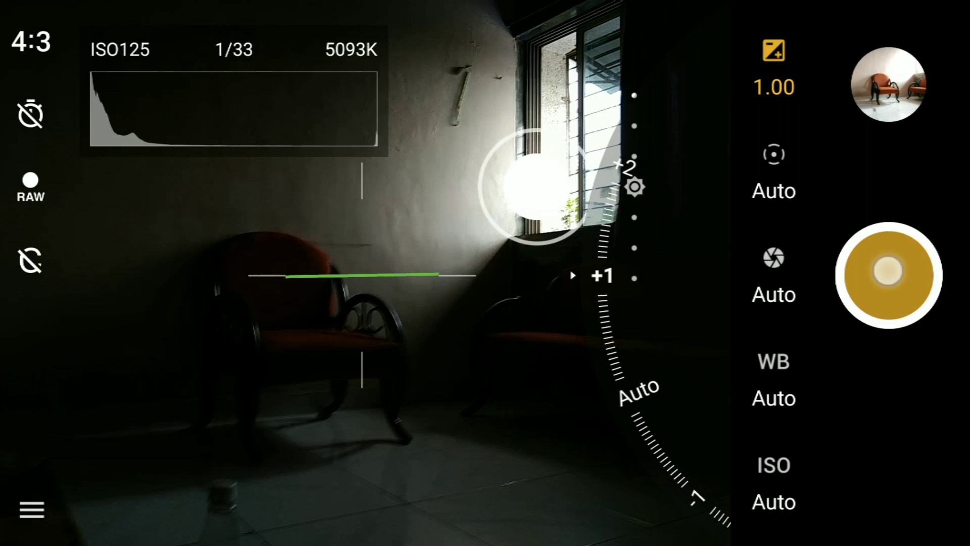
click(890, 274)
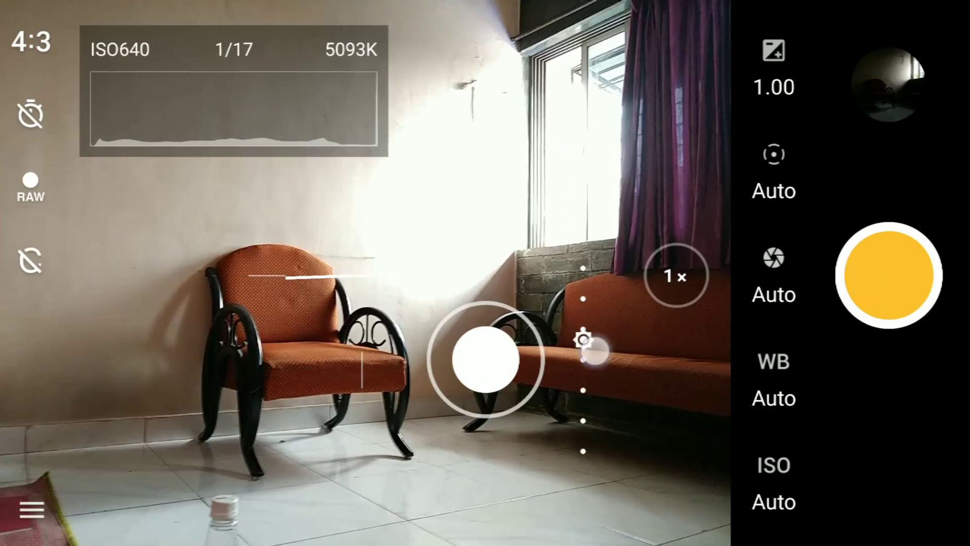
Compare metering on the window versus the sofa, fine-tuning brightness on the furniture.
drag(585, 339, 585, 364)
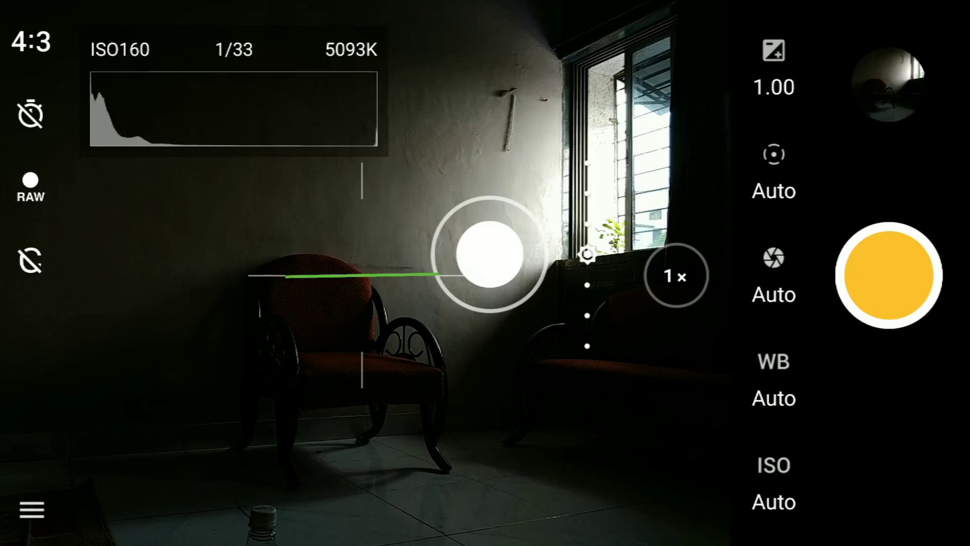
drag(492, 254, 525, 374)
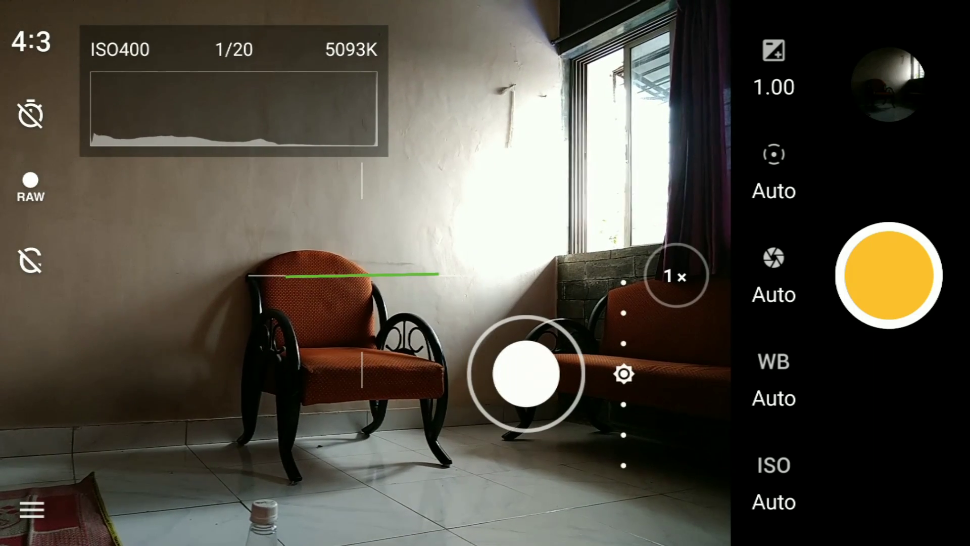
drag(526, 374, 440, 347)
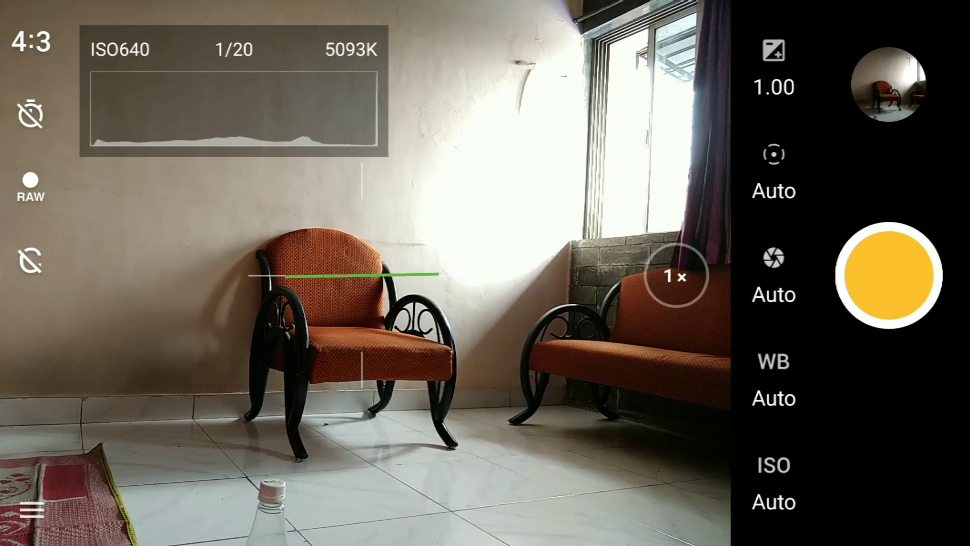
Capture the brighter Pro-mode shot, then review it zoomed in on the sofa.
click(889, 275)
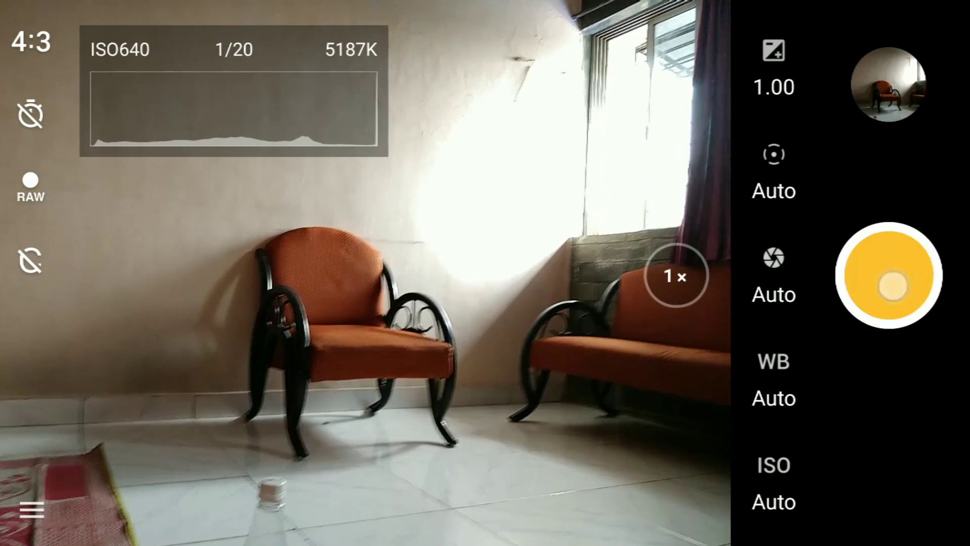
click(887, 275)
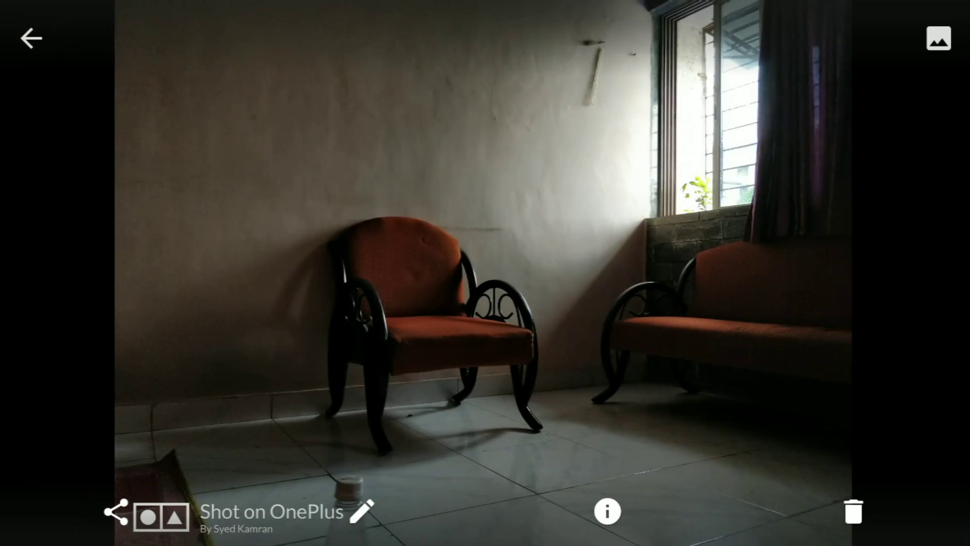
double_click(638, 352)
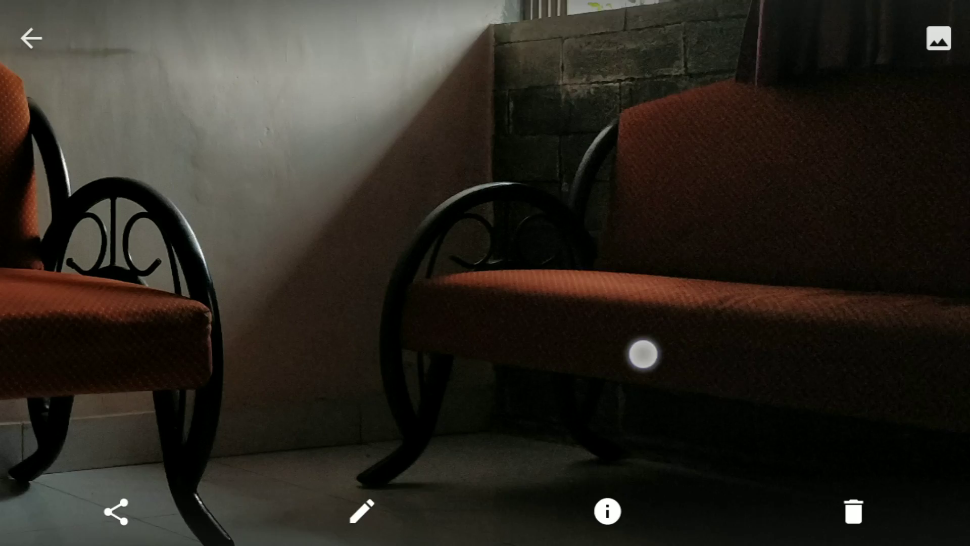